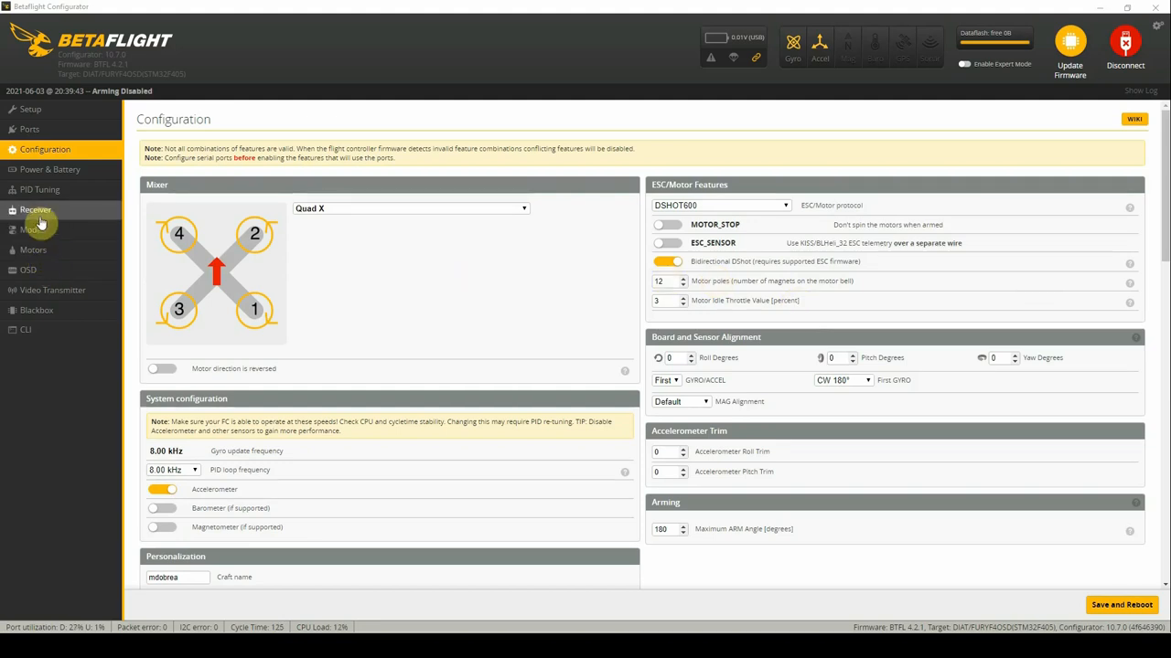
Switch to the Receiver tab to view live channel bars and receiver settings
{"action": "left_click", "coordinate": [35, 211]}
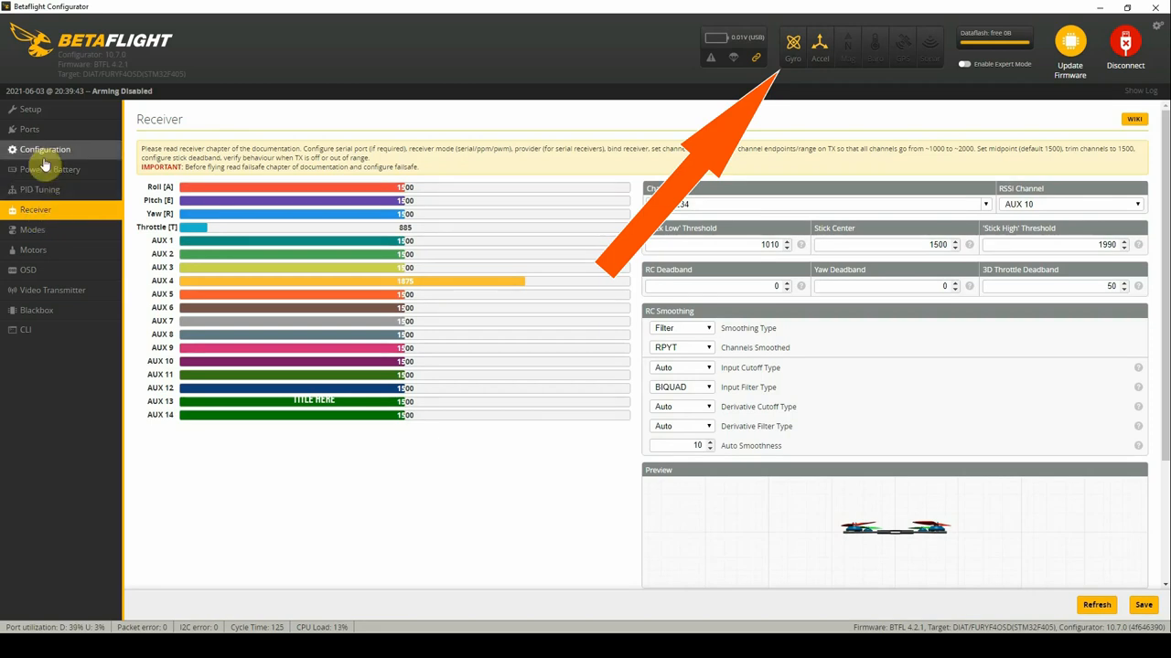
Return to the Configuration tab showing the Quad X mixer and system settings
{"action": "left_click", "coordinate": [45, 149]}
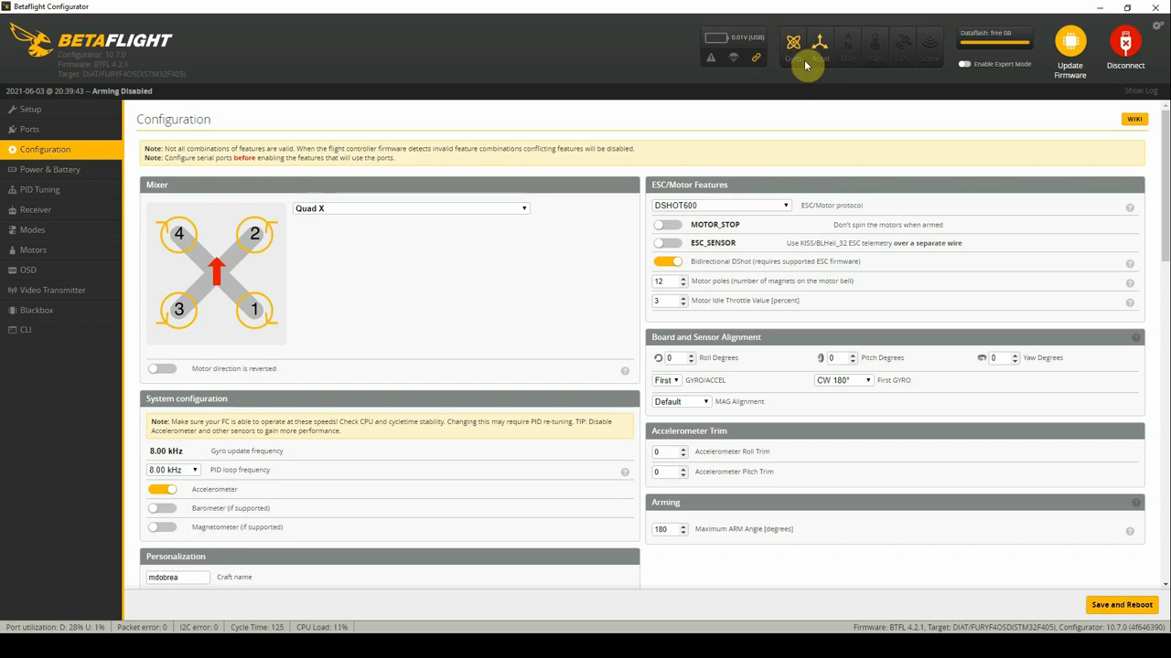
{"action": "mouse_move", "coordinate": [810, 205]}
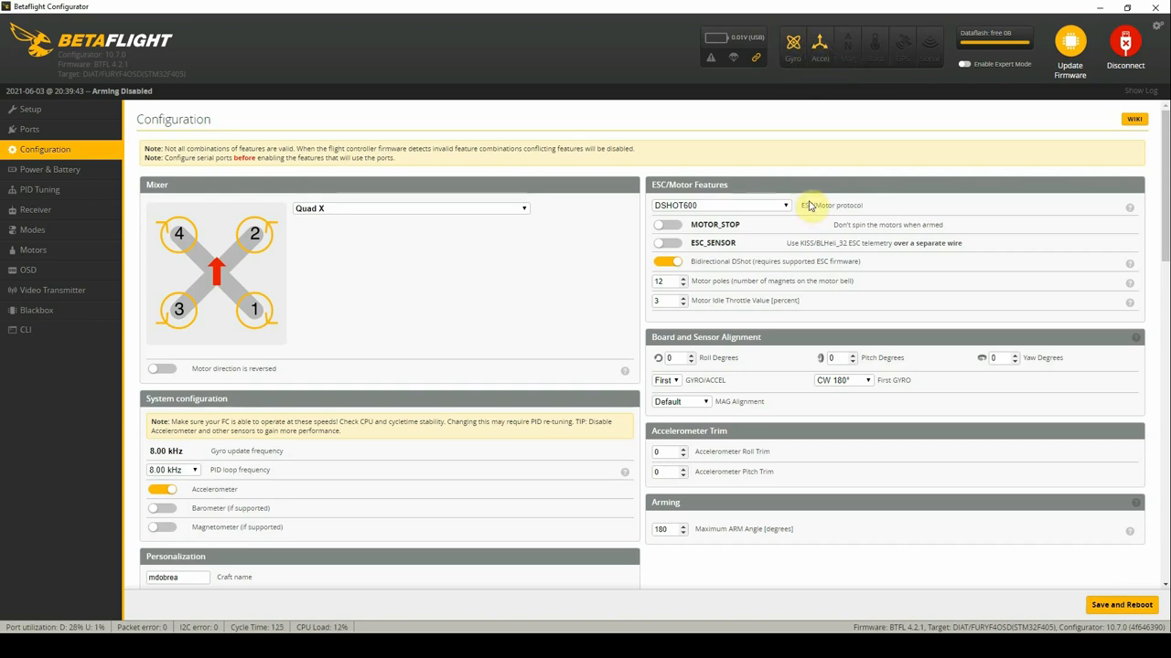
{"action": "mouse_move", "coordinate": [811, 205]}
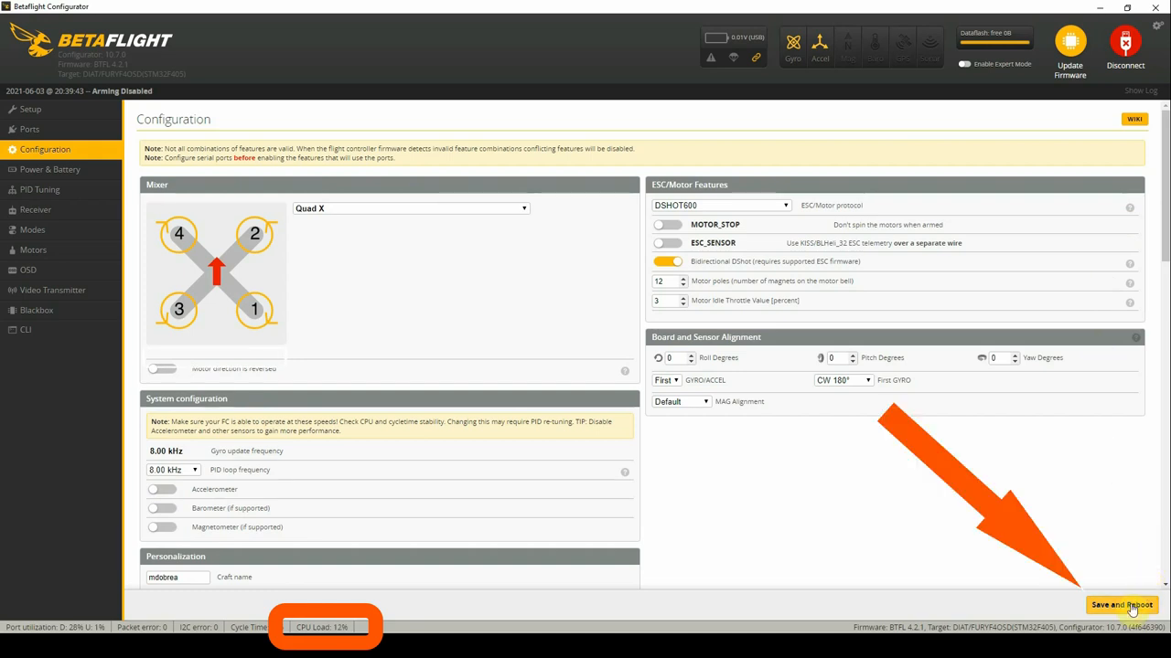
Save and reboot the flight controller, then reconnect to see CPU load at 6%
{"action": "left_click", "coordinate": [1121, 605]}
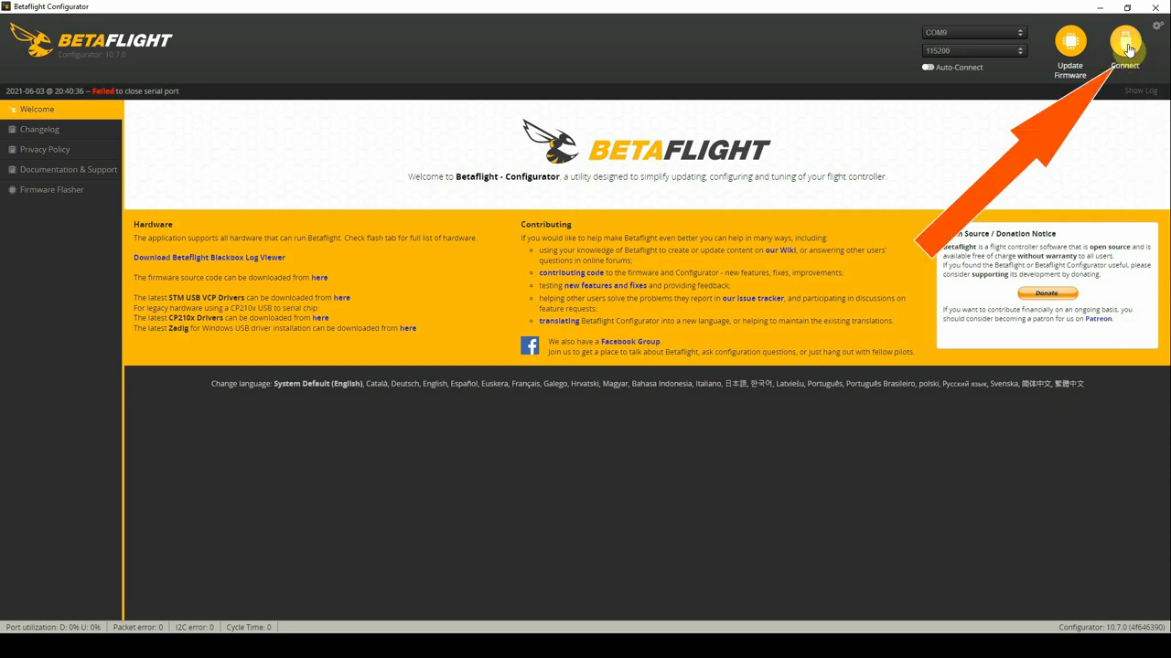
{"action": "left_click", "coordinate": [1125, 46]}
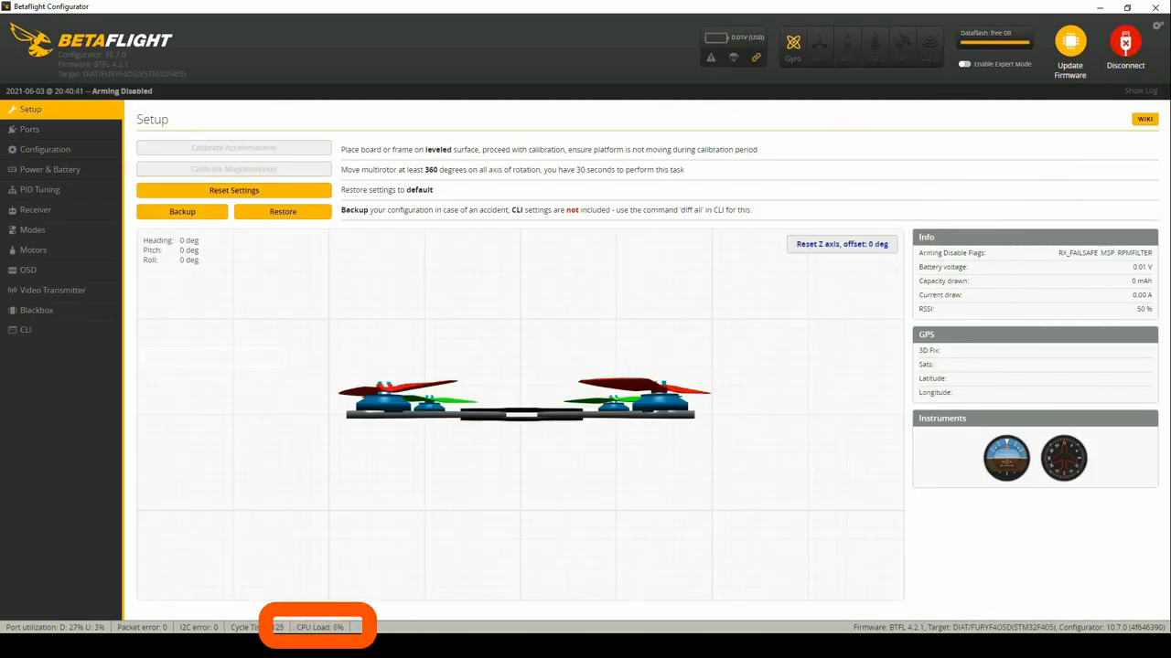
{"action": "mouse_move", "coordinate": [793, 43]}
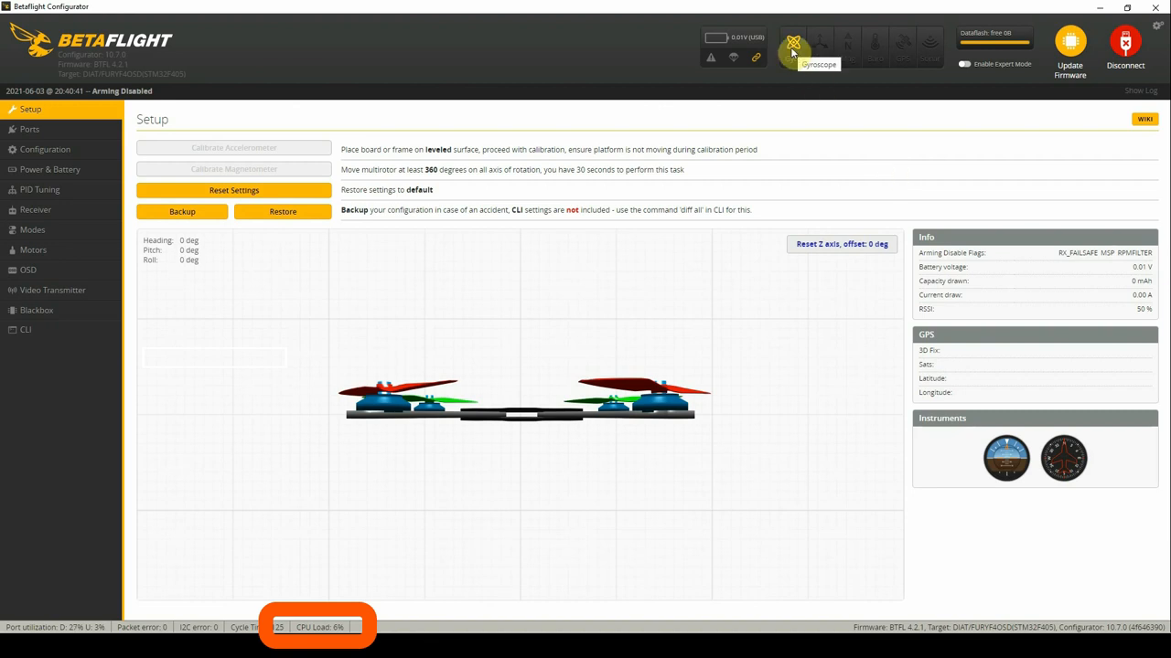